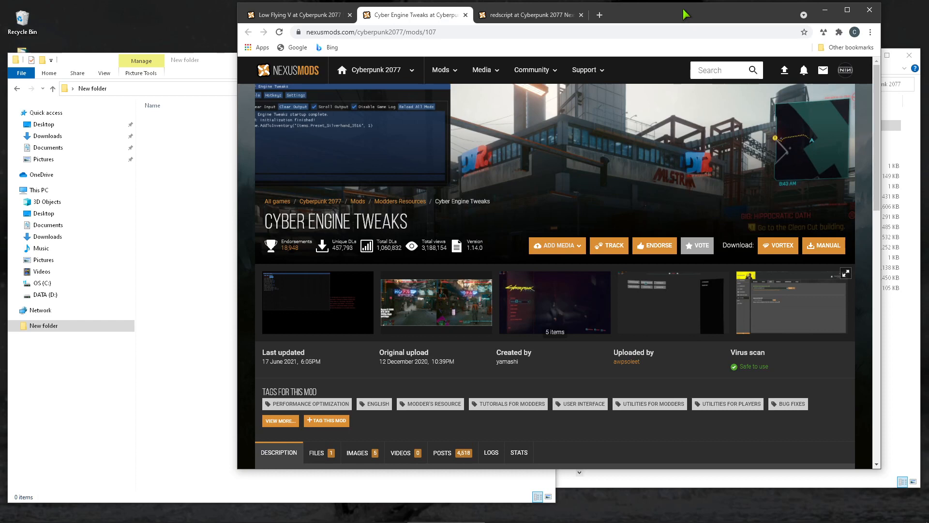
{"action": "mouse_move", "coordinate": [681, 15]}
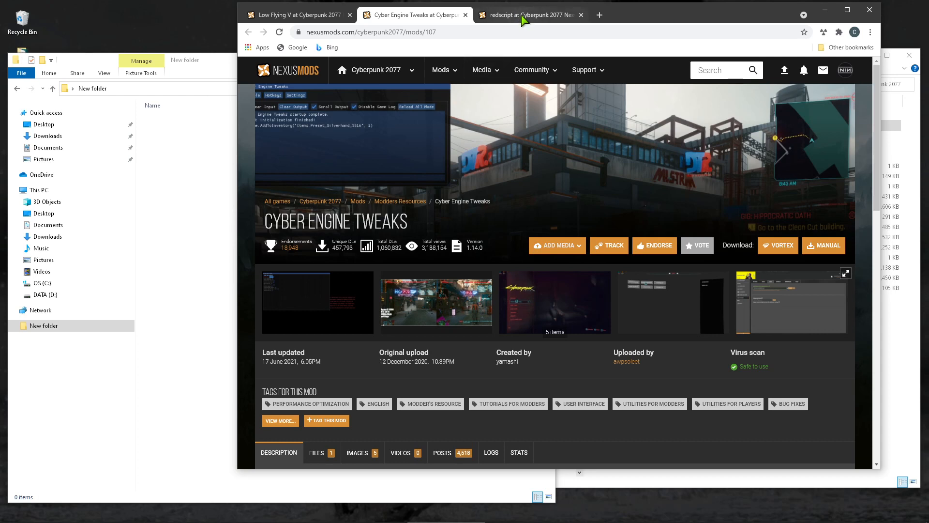
{"action": "mouse_move", "coordinate": [433, 92]}
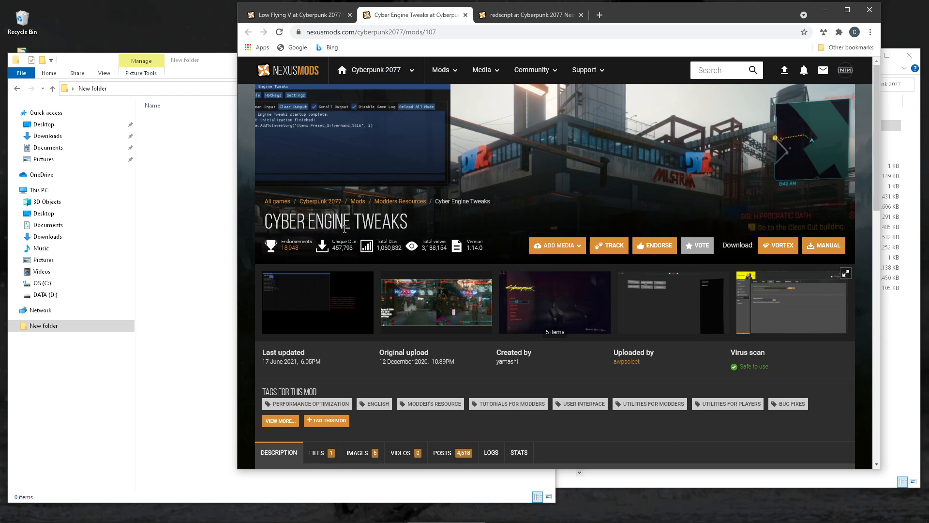
- Switch between the redscript and Cyber Engine Tweaks mod tabs while saving their shortcuts to New folder
{"action": "left_click", "coordinate": [532, 15]}
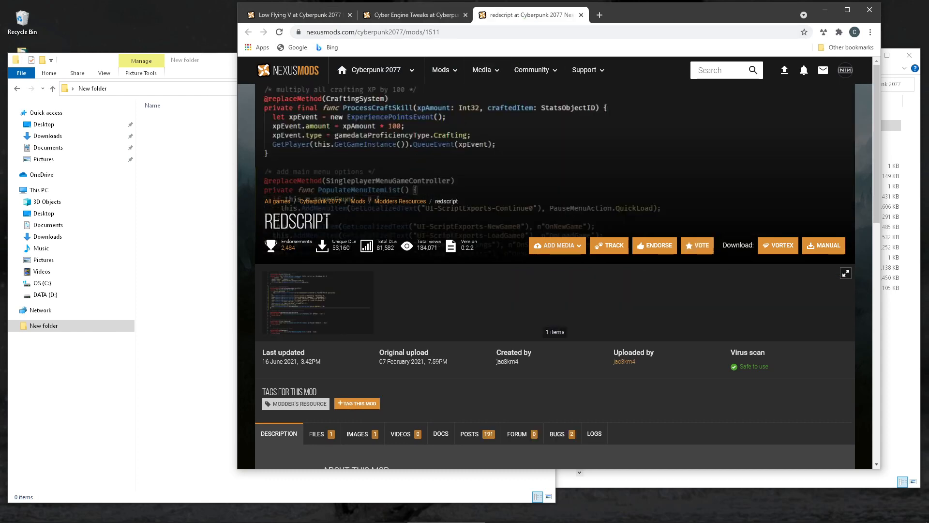
{"action": "mouse_move", "coordinate": [354, 236]}
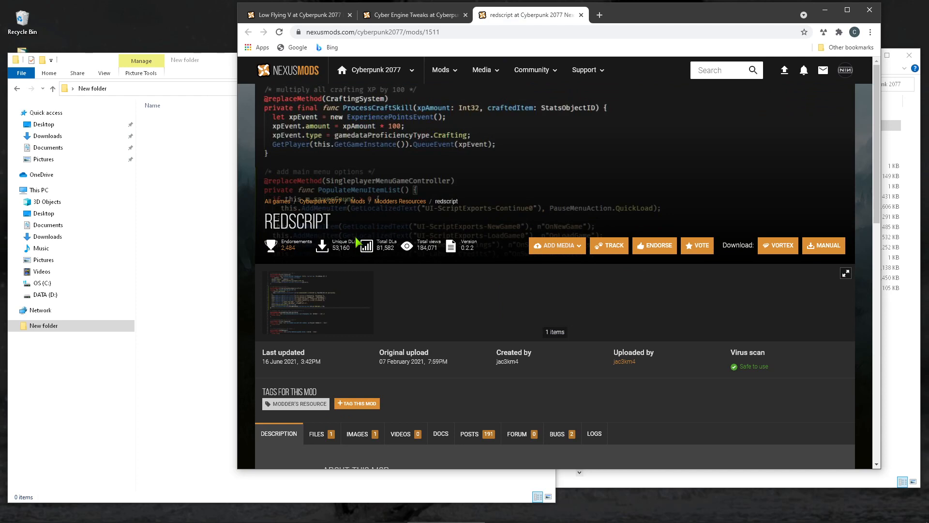
{"action": "mouse_move", "coordinate": [371, 221]}
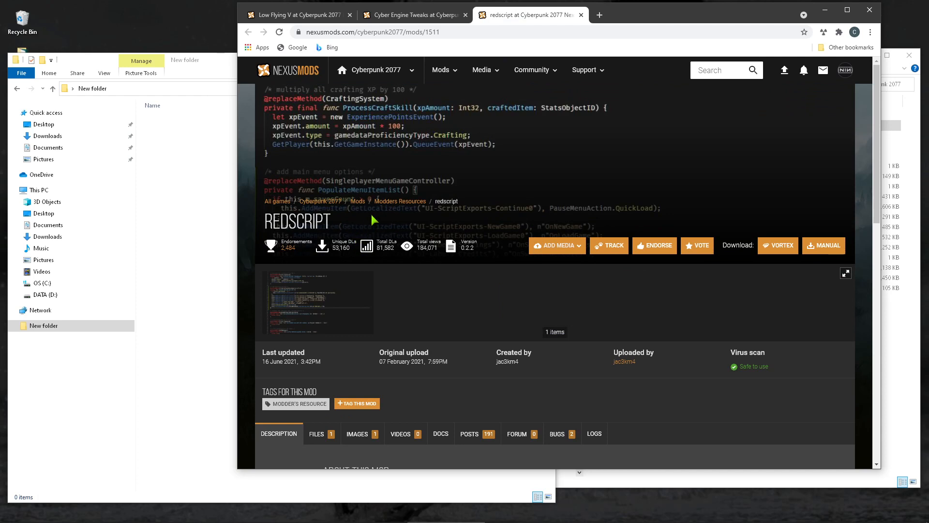
{"action": "mouse_move", "coordinate": [397, 162]}
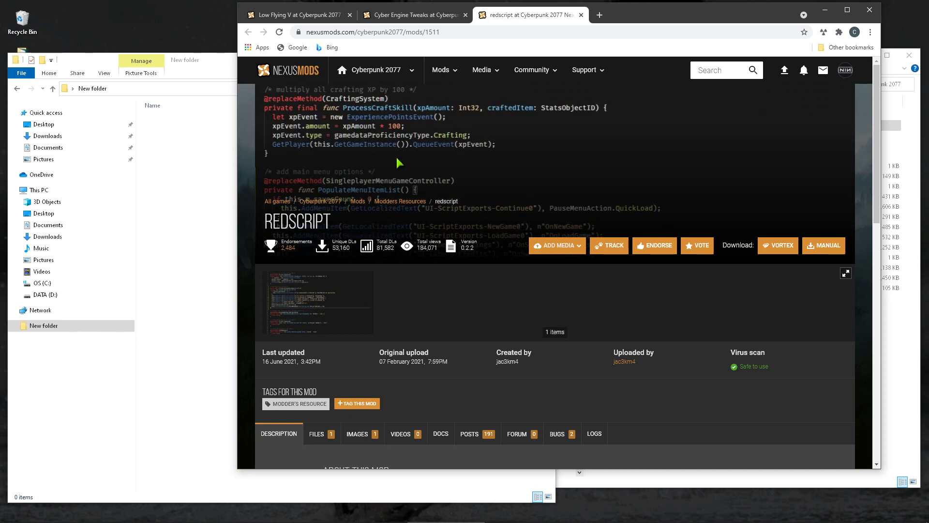
{"action": "left_click", "coordinate": [413, 14]}
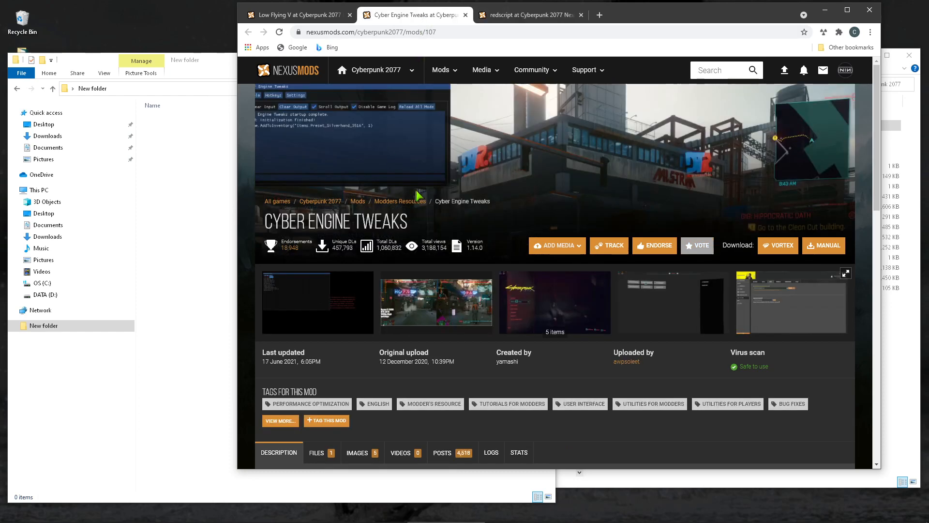
{"action": "mouse_move", "coordinate": [368, 296]}
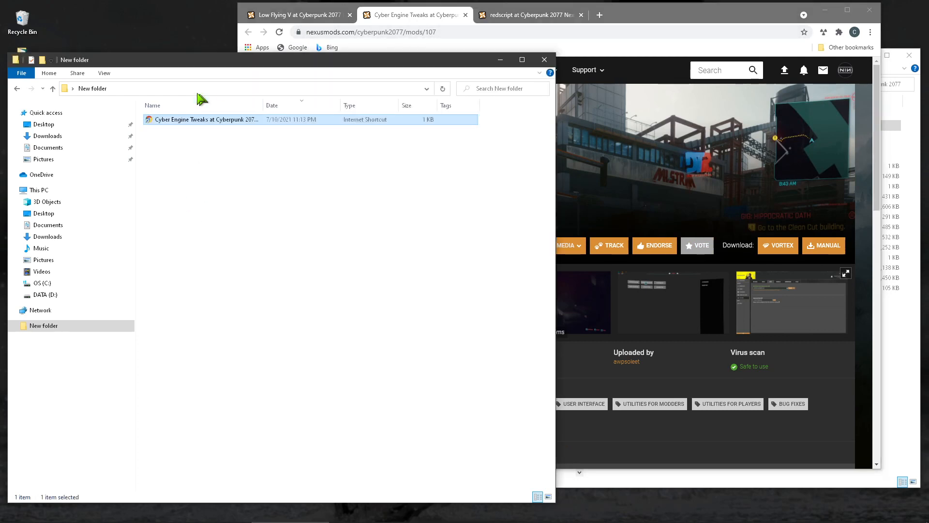
{"action": "mouse_move", "coordinate": [112, 87]}
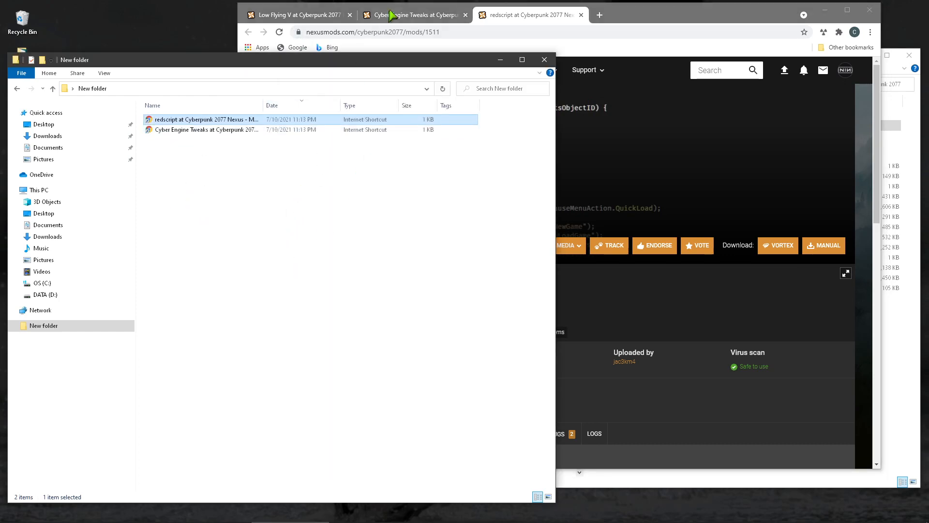
{"action": "left_click", "coordinate": [408, 15]}
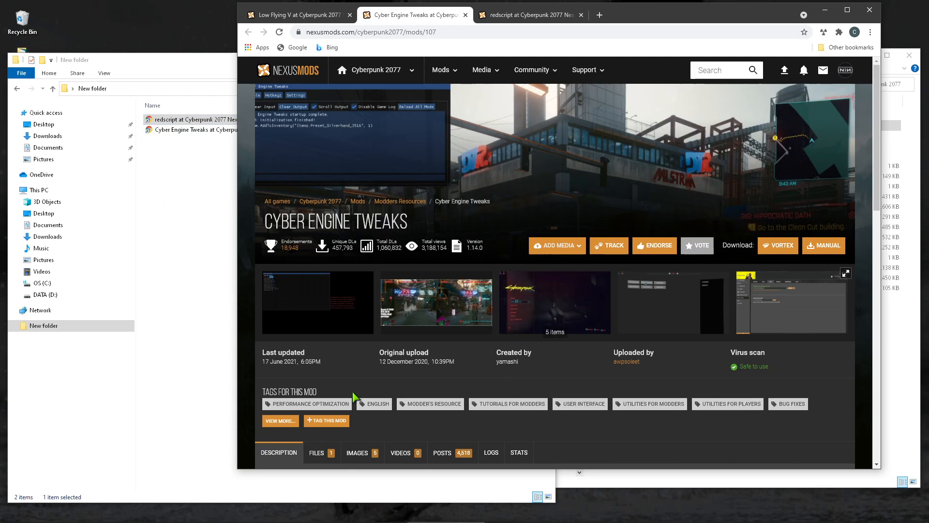
- Start a manual download of the Cyber Engine Tweaks 1.23 patch support file from the FILES list
{"action": "scroll", "scroll_direction": "down", "scroll_amount": 3}
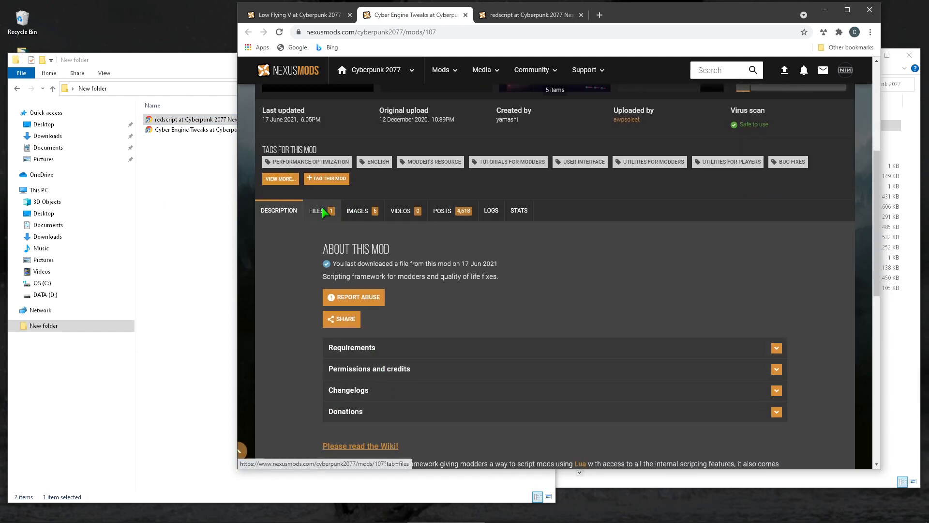
{"action": "left_click", "coordinate": [317, 210]}
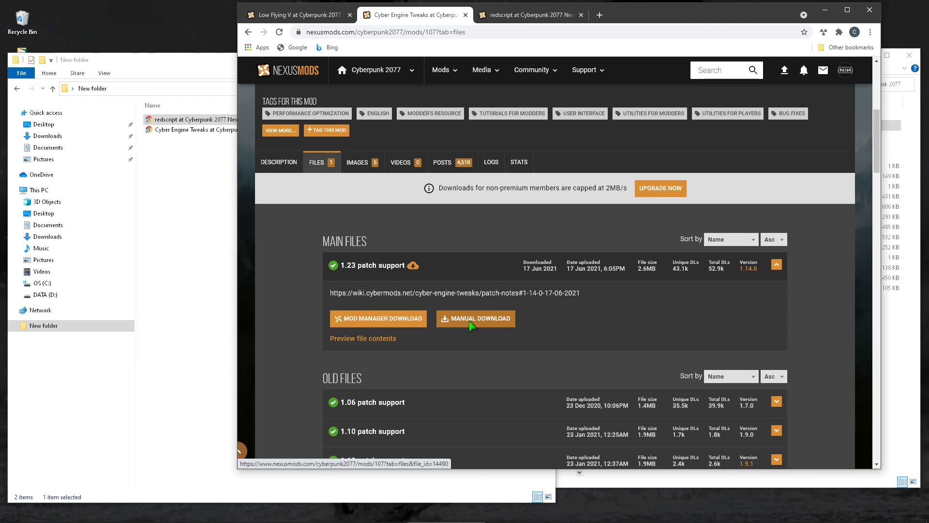
{"action": "left_click", "coordinate": [475, 318]}
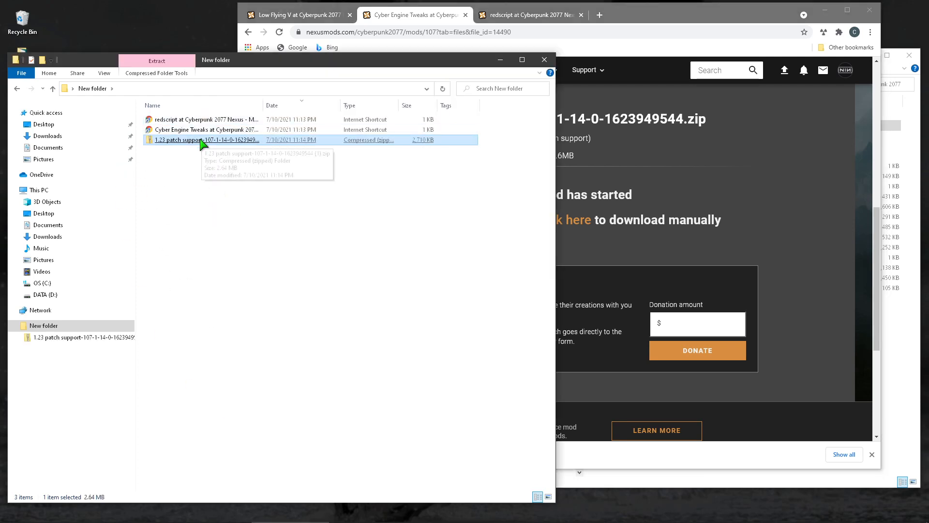
- Extract the 1.23 patch support zip, enter the extracted folder and select its bin folder
{"action": "right_click", "coordinate": [200, 139]}
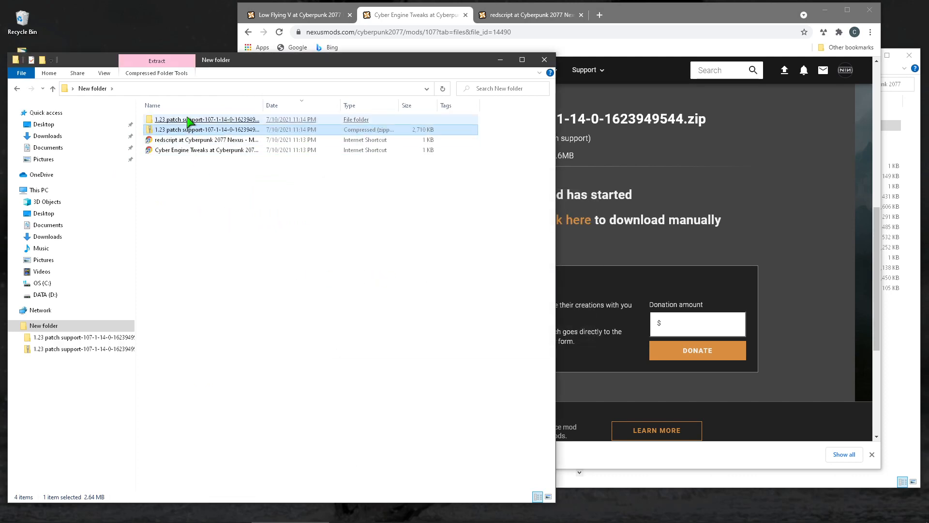
{"action": "double_click", "coordinate": [194, 119]}
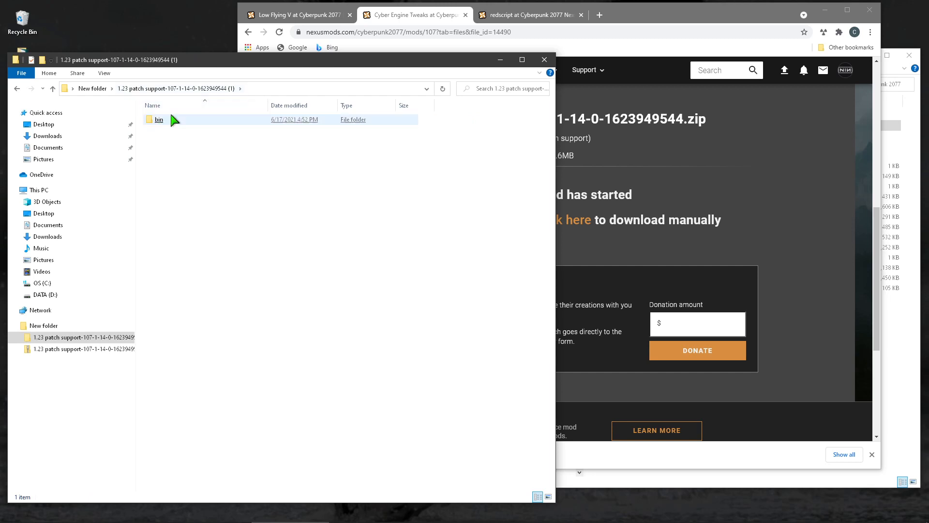
{"action": "left_click", "coordinate": [159, 120]}
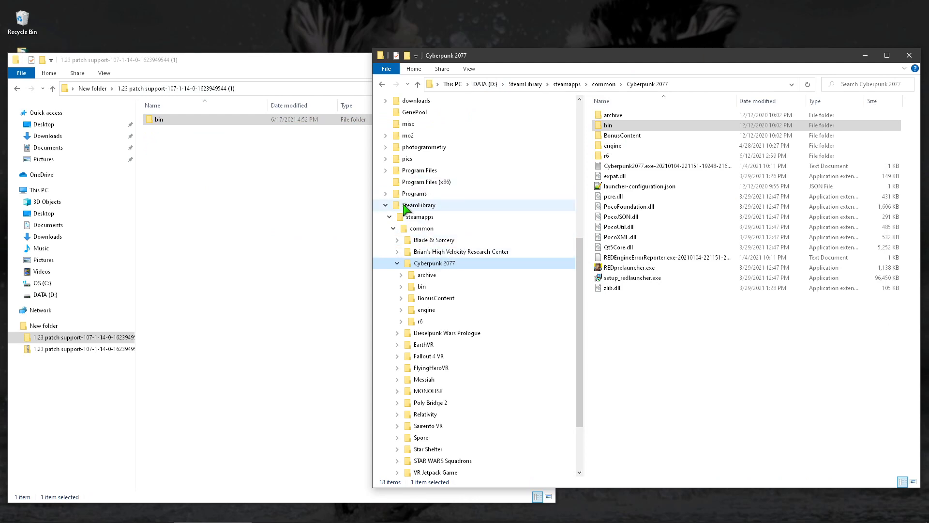
{"action": "mouse_move", "coordinate": [433, 218]}
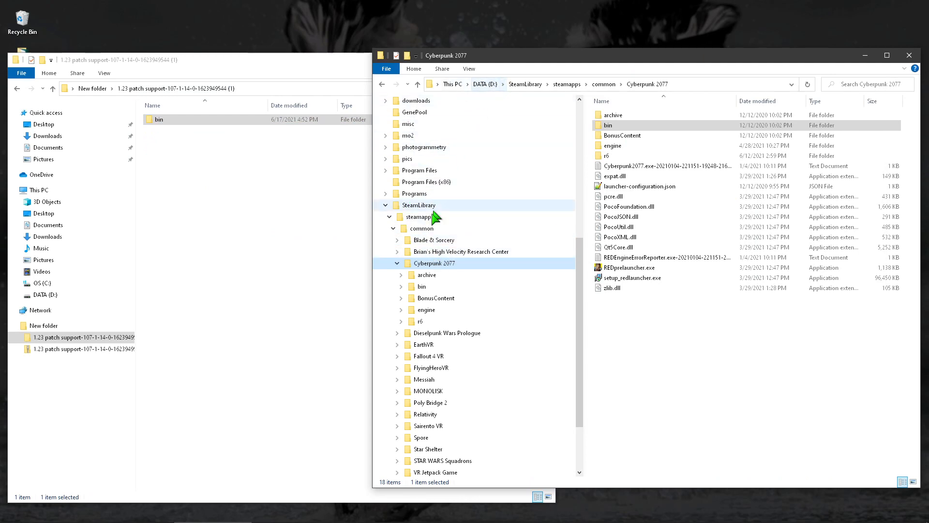
{"action": "mouse_move", "coordinate": [430, 195]}
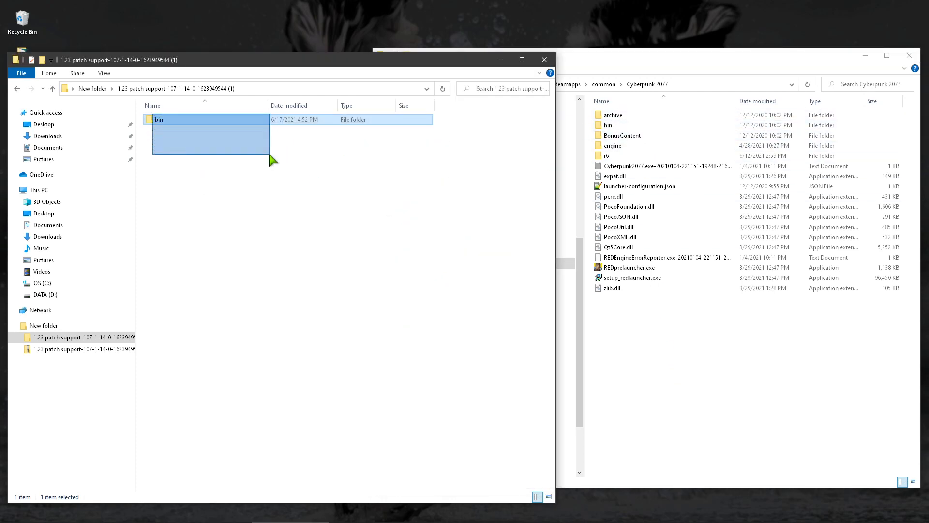
- Drag the bin folder into the Cyberpunk 2077 game folder, replacing the same-named files
{"action": "left_click_drag", "start_coordinate": [211, 133], "coordinate": [731, 355]}
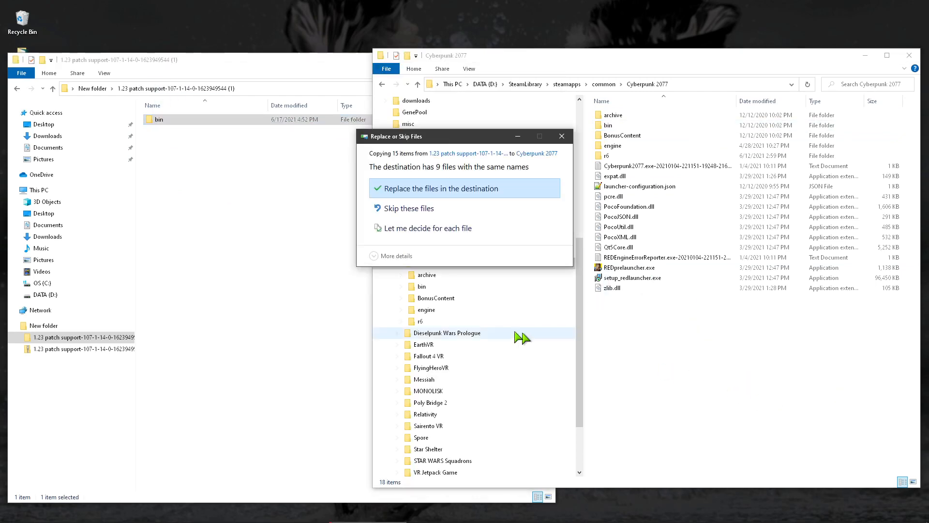
{"action": "left_click", "coordinate": [441, 188]}
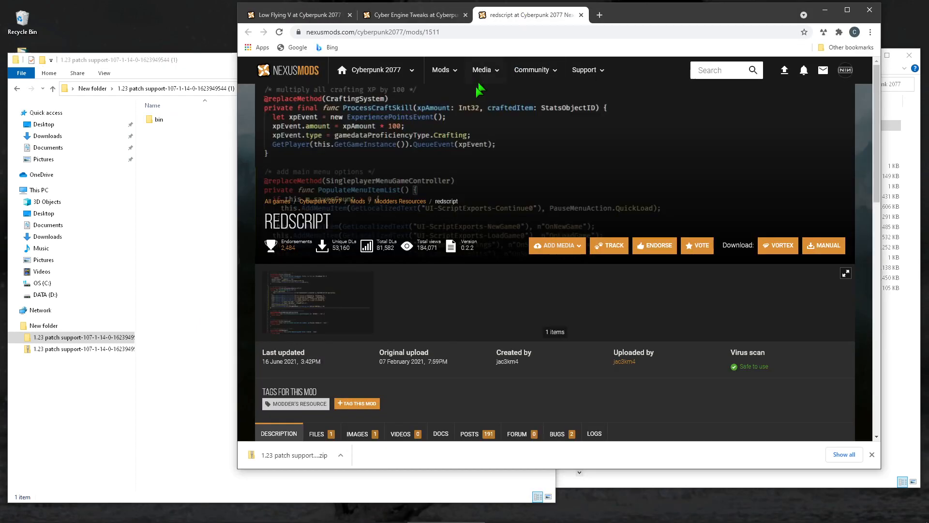
{"action": "mouse_move", "coordinate": [401, 276]}
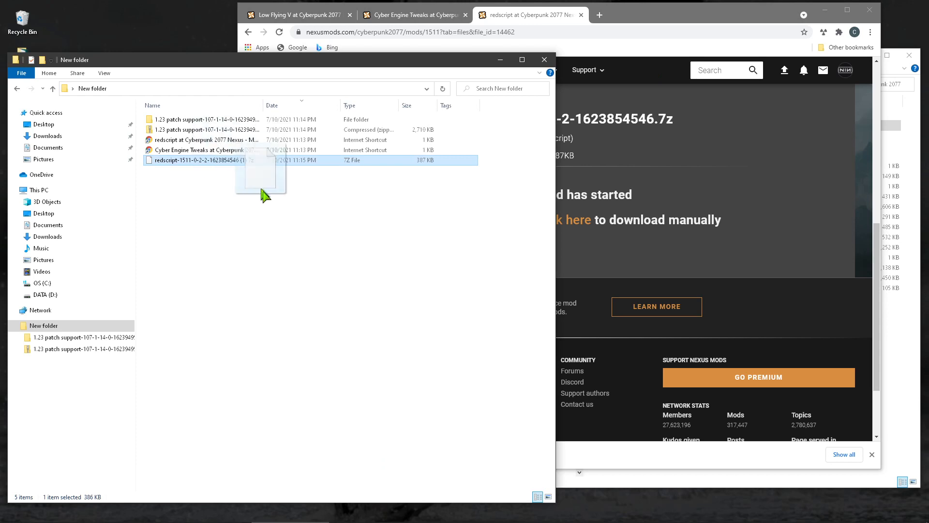
- Extract the redscript .7z with 7-Zip into its own folder and enter it to see engine and r6
{"action": "right_click", "coordinate": [200, 159]}
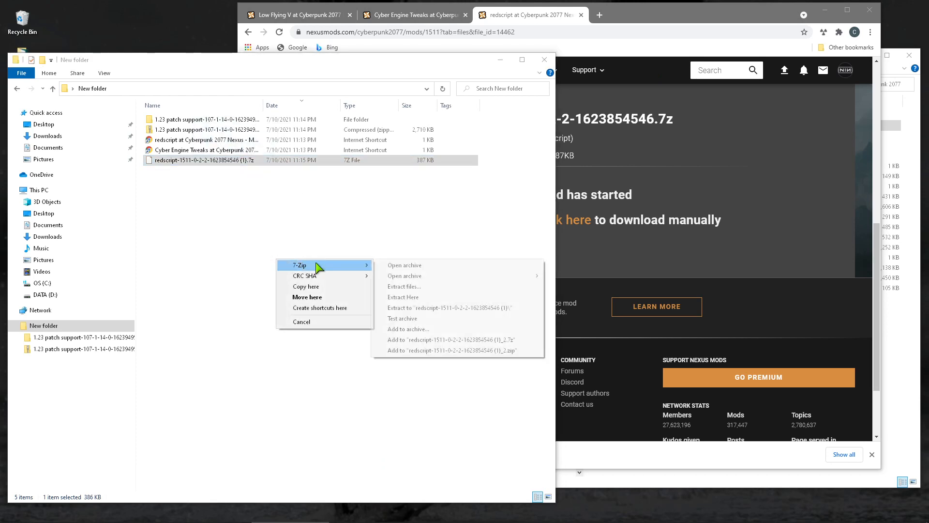
{"action": "left_click", "coordinate": [362, 292]}
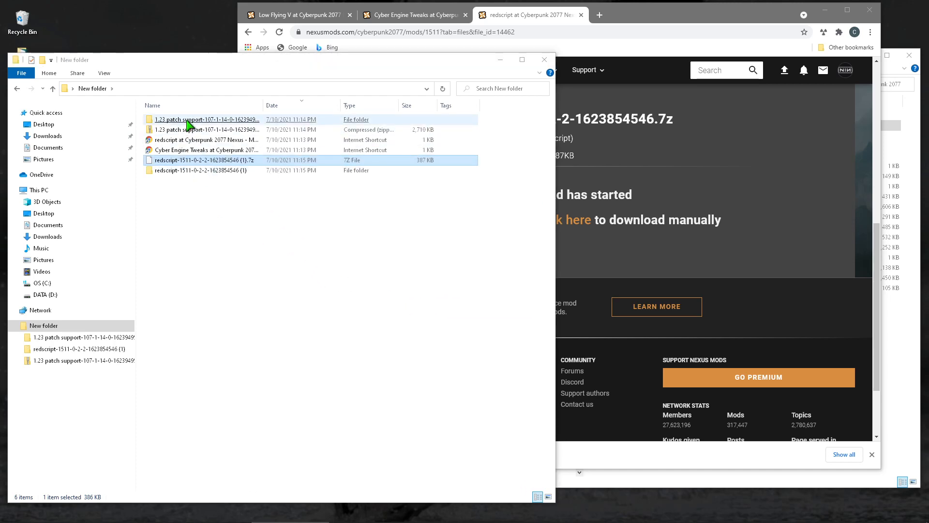
{"action": "double_click", "coordinate": [194, 170]}
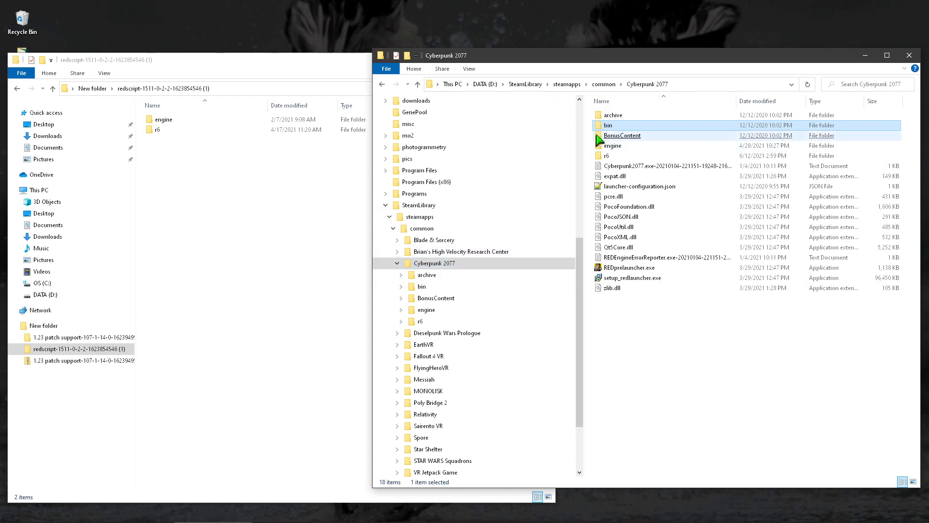
{"action": "left_click", "coordinate": [209, 176]}
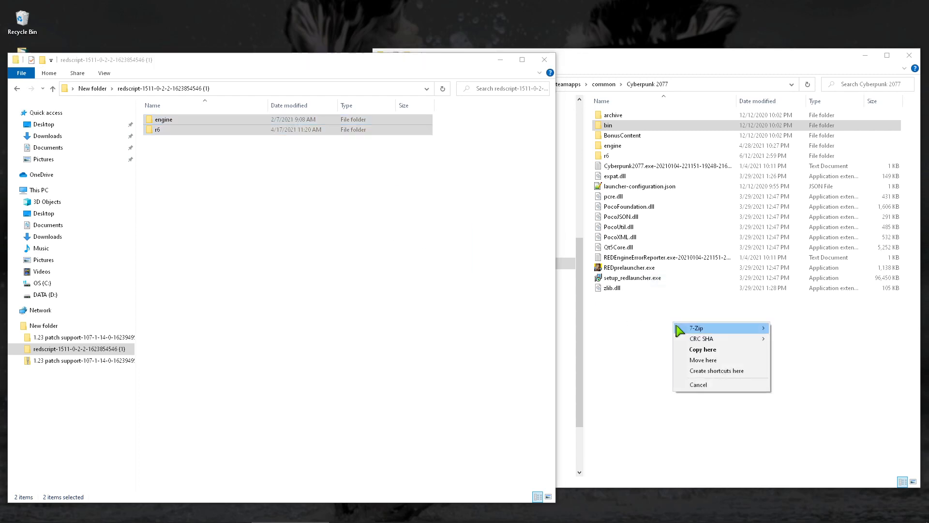
- Copy engine and r6 into the Cyberpunk 2077 folder, replacing the existing files
{"action": "left_click", "coordinate": [702, 349]}
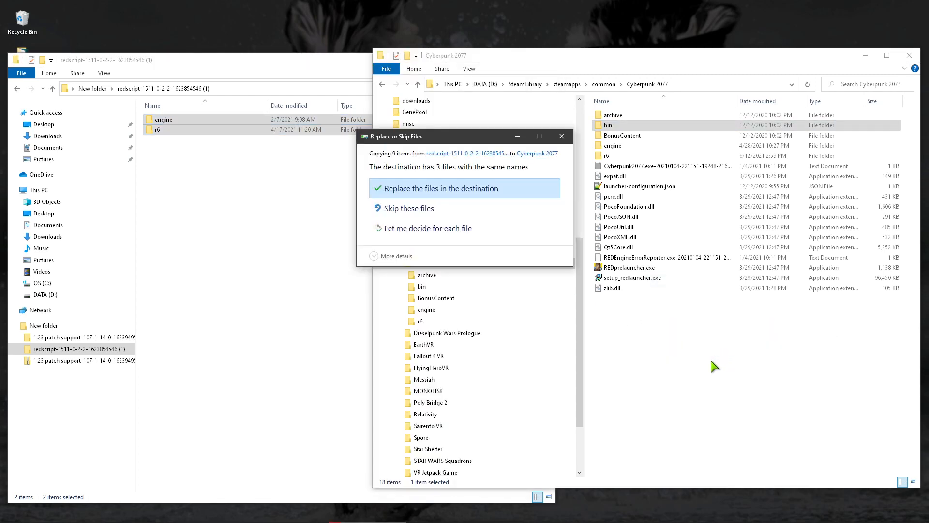
{"action": "left_click", "coordinate": [441, 188]}
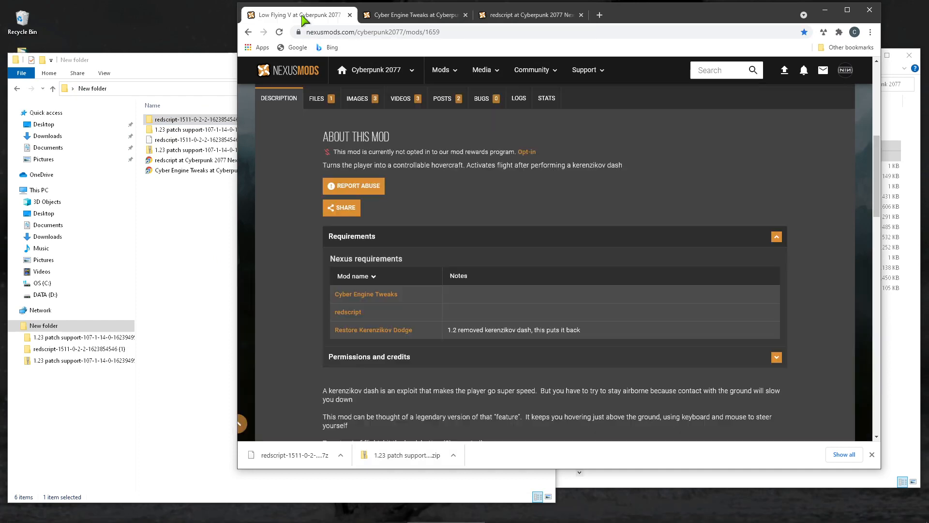
- Scroll the Low Flying V mod page down to its Requirements section
{"action": "scroll", "scroll_direction": "down", "scroll_amount": 3}
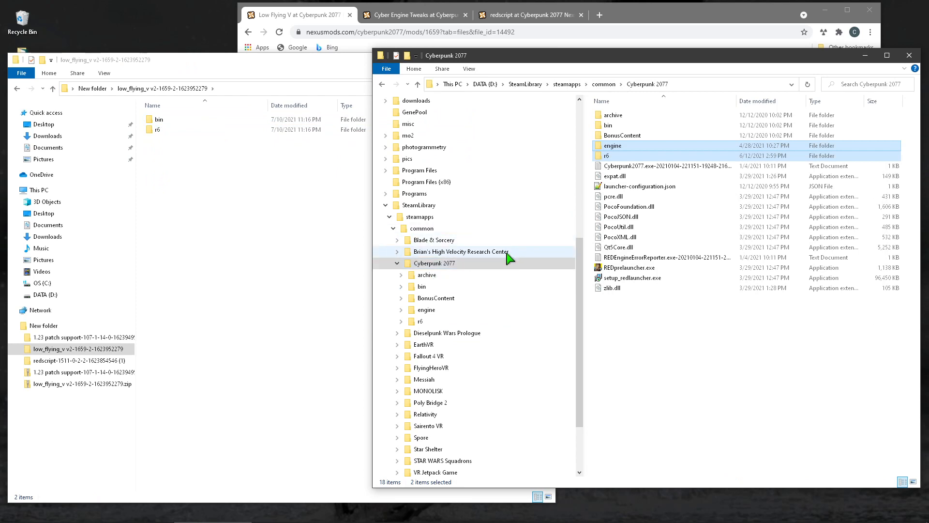
- Clear the selection in the Cyberpunk 2077 game folder window
{"action": "left_click", "coordinate": [326, 296]}
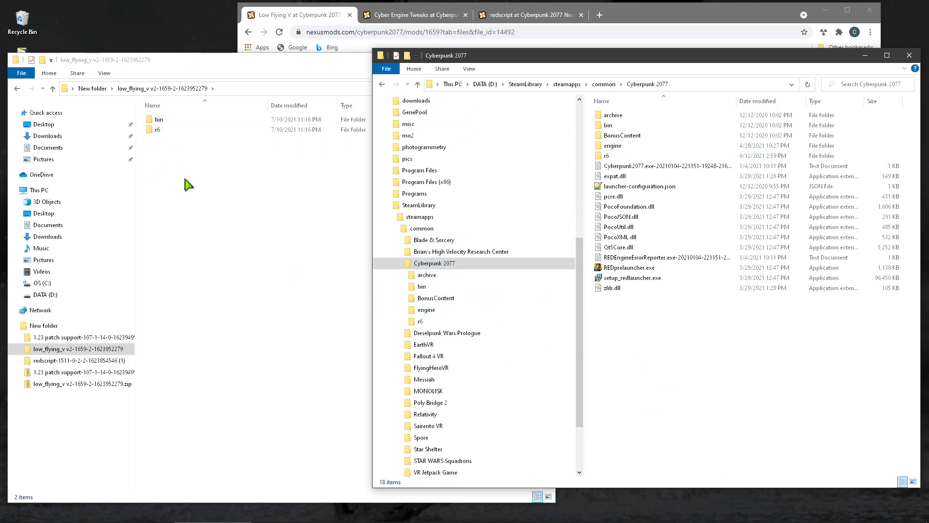
{"action": "mouse_move", "coordinate": [210, 222]}
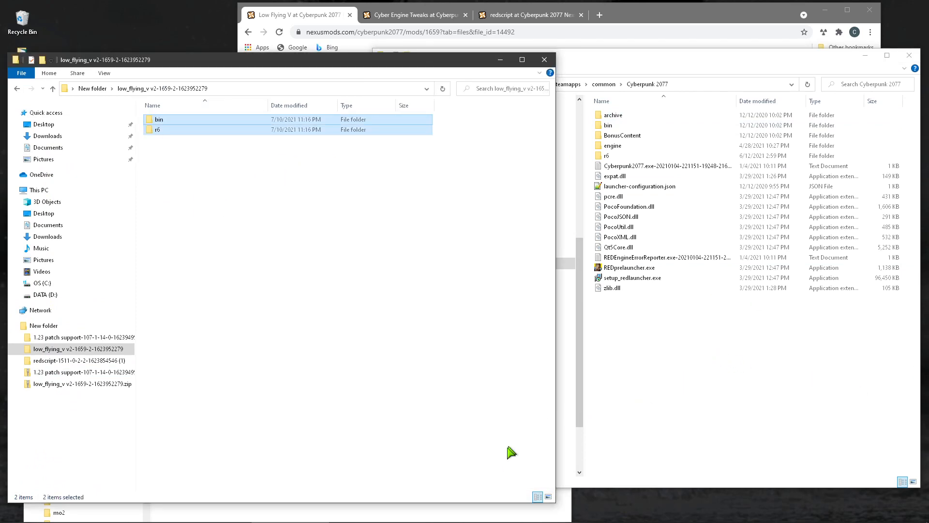
{"action": "mouse_move", "coordinate": [155, 165]}
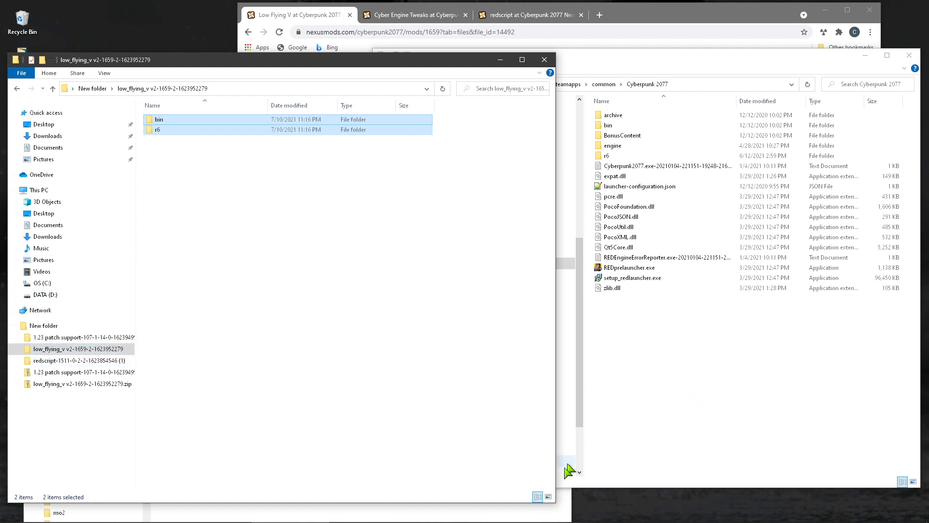
{"action": "mouse_move", "coordinate": [502, 514]}
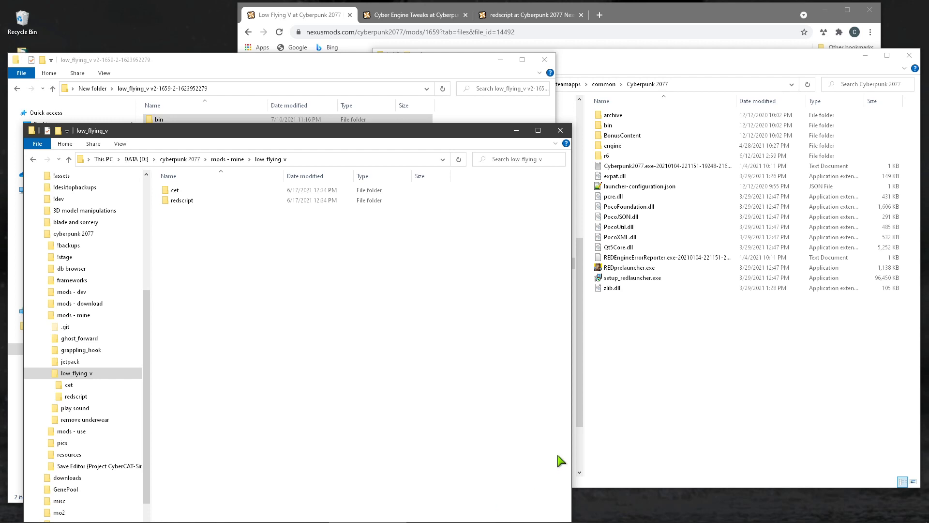
{"action": "mouse_move", "coordinate": [551, 441]}
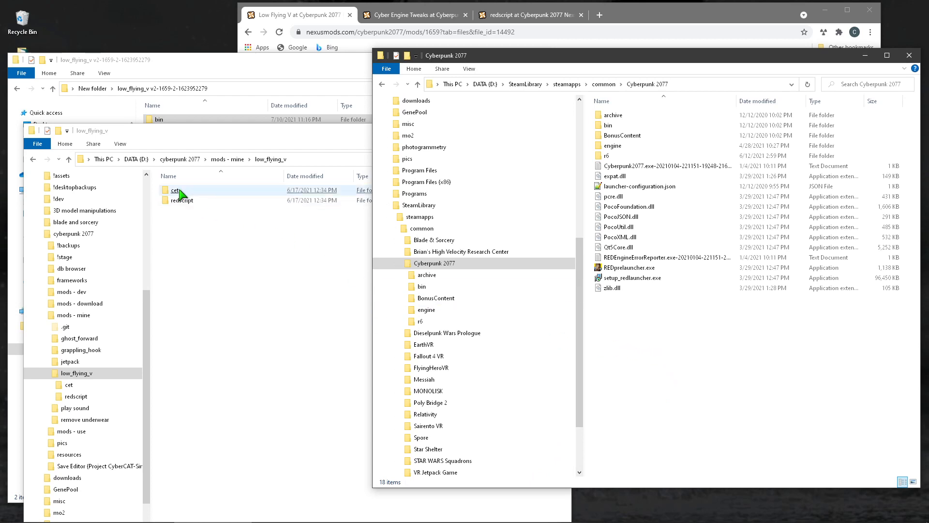
- Enter the source cet folder and the game's cyber_engine_tweaks\mods\low_flying_v folder, checking init.lua
{"action": "double_click", "coordinate": [175, 190]}
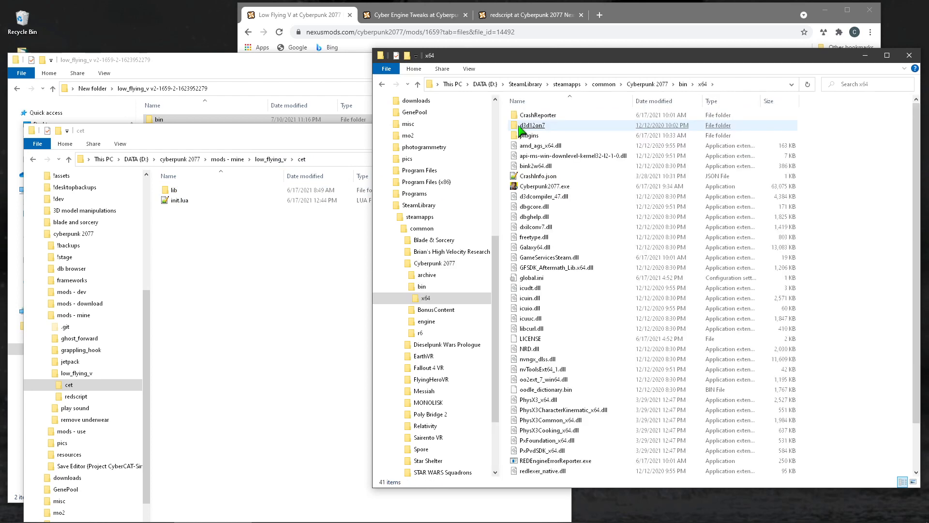
{"action": "double_click", "coordinate": [530, 126]}
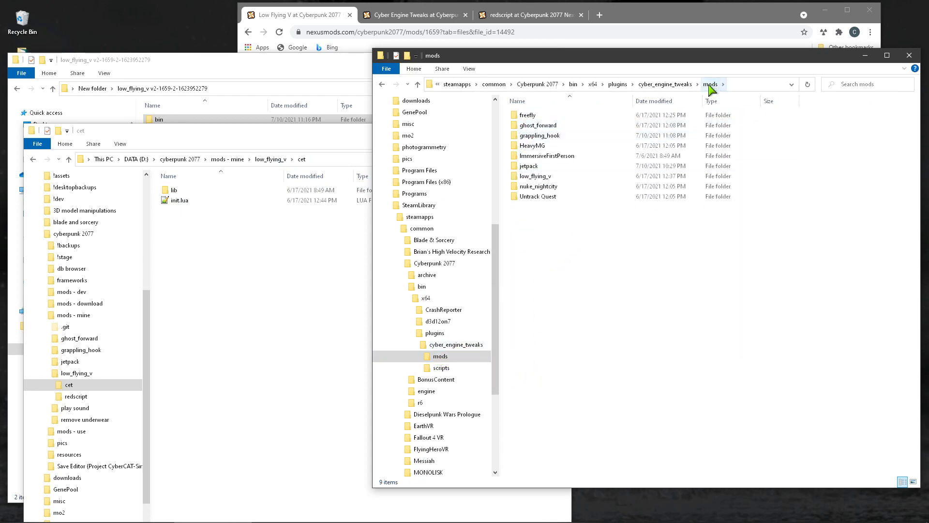
{"action": "mouse_move", "coordinate": [587, 332]}
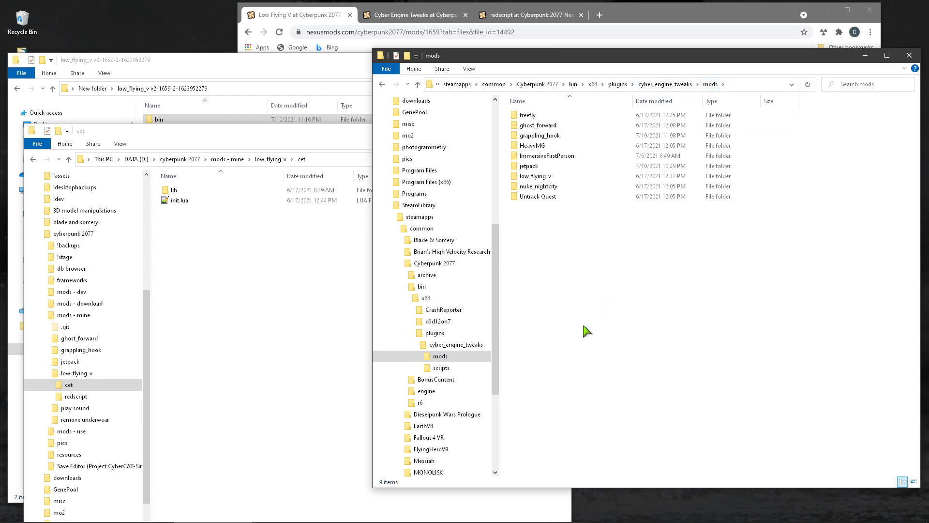
{"action": "mouse_move", "coordinate": [542, 380]}
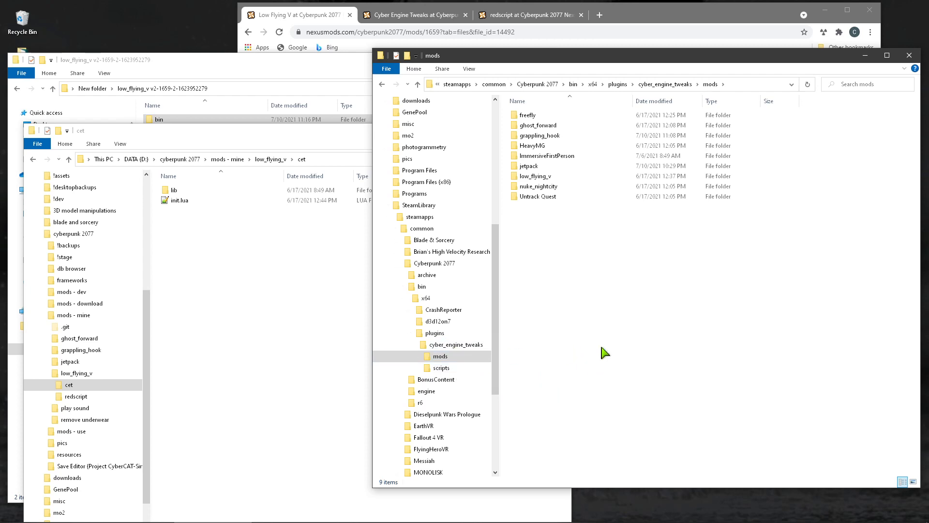
{"action": "left_click", "coordinate": [440, 356]}
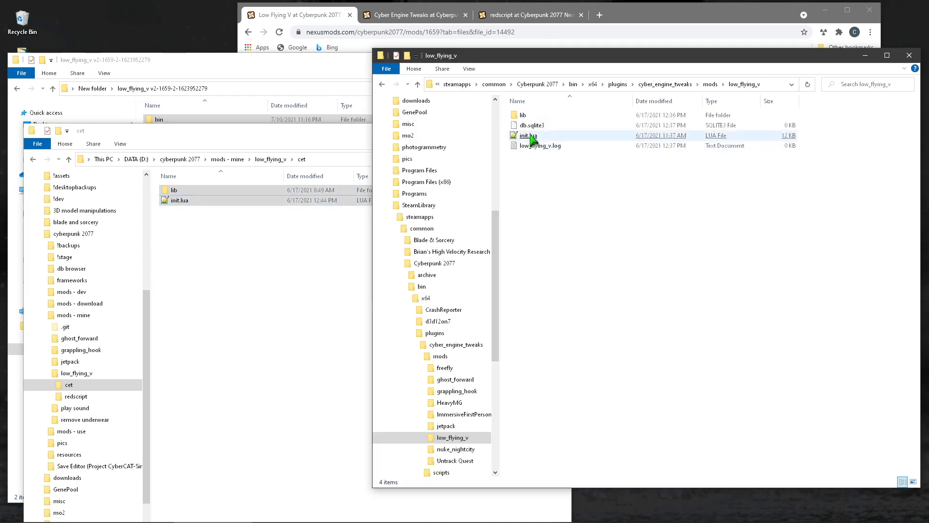
{"action": "left_click", "coordinate": [532, 125]}
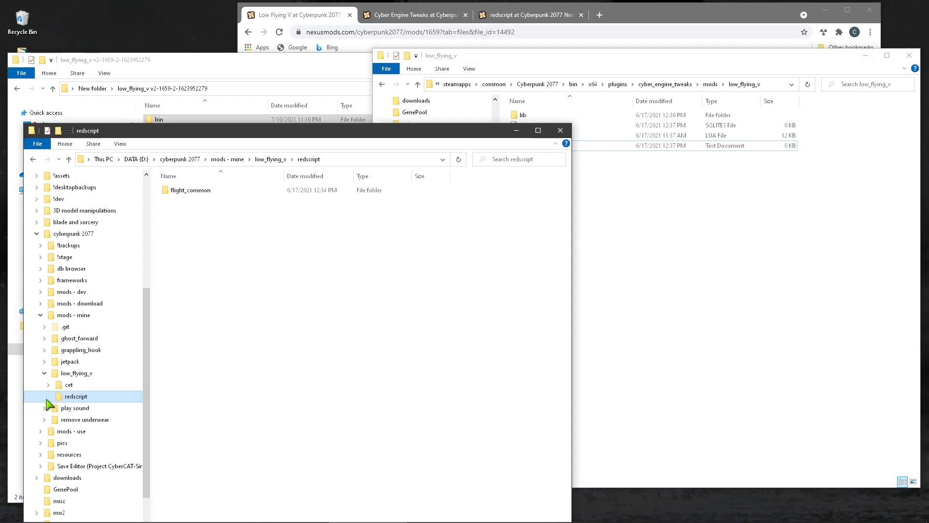
- Enter the source redscript folder holding flight_common and head toward the game's r6 scripts folder
{"action": "left_click", "coordinate": [47, 396]}
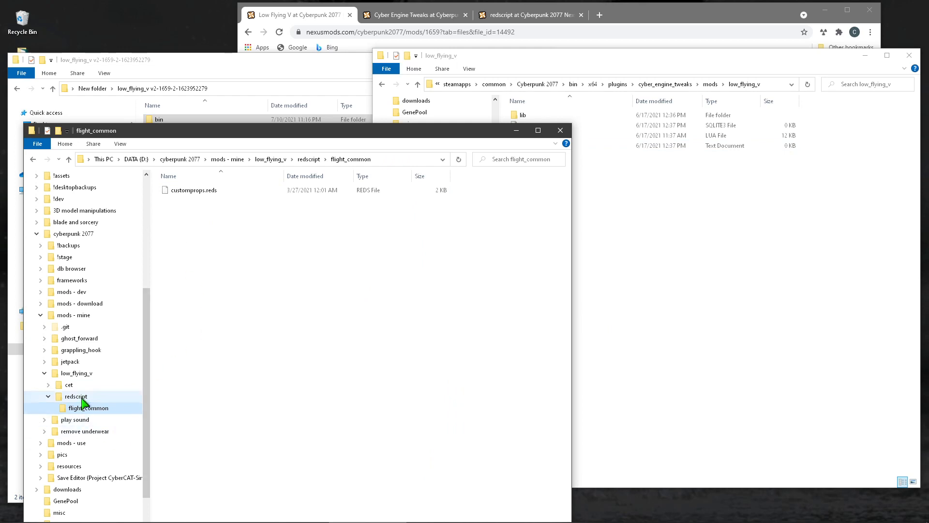
{"action": "mouse_move", "coordinate": [74, 406]}
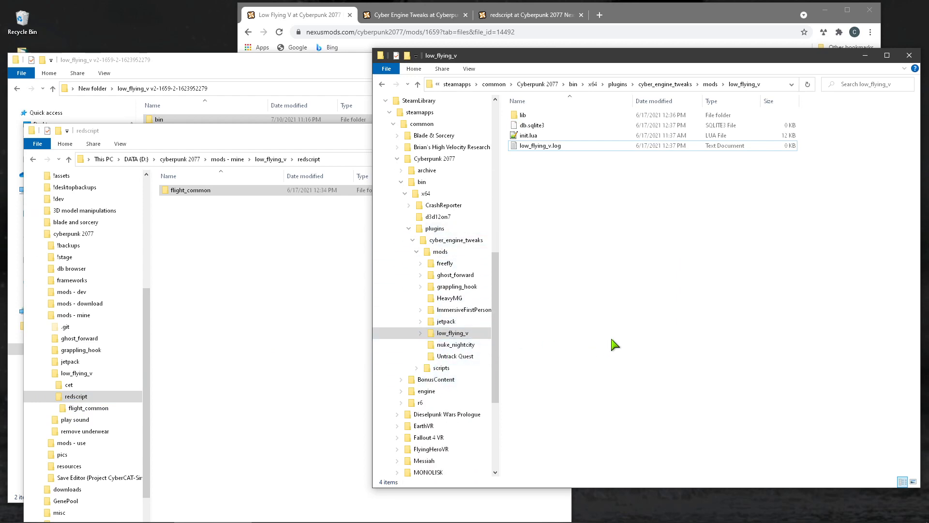
{"action": "left_click", "coordinate": [430, 274]}
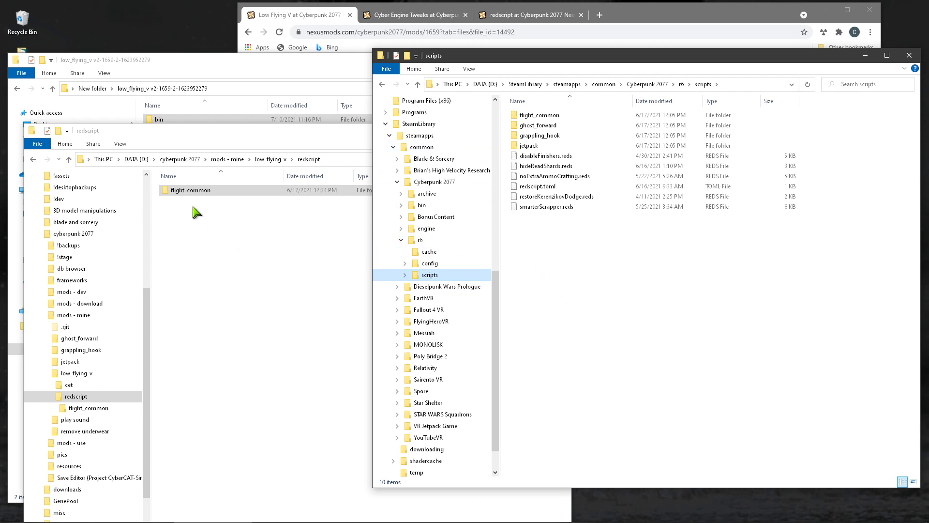
- Revisit the game's r6 scripts folder showing flight_common installed, collapsing the CET mods branch
{"action": "left_click", "coordinate": [190, 190]}
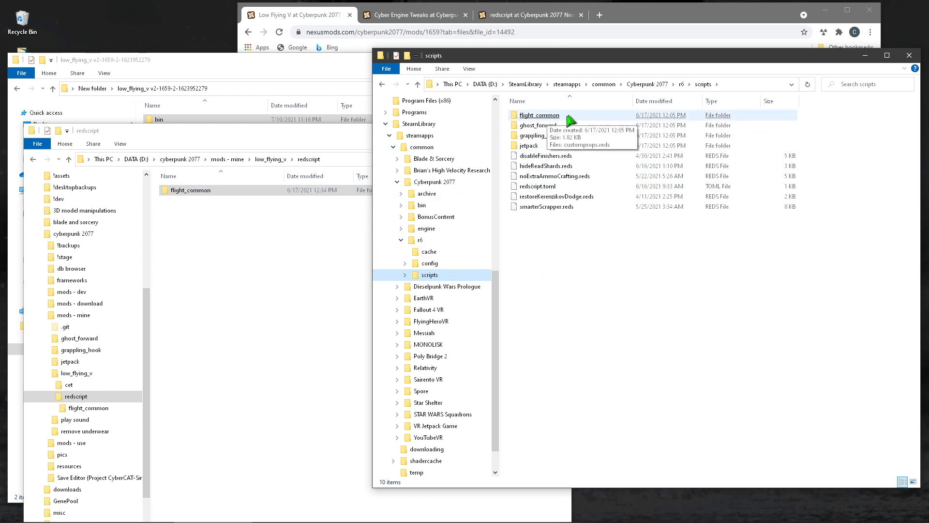
{"action": "mouse_move", "coordinate": [566, 308]}
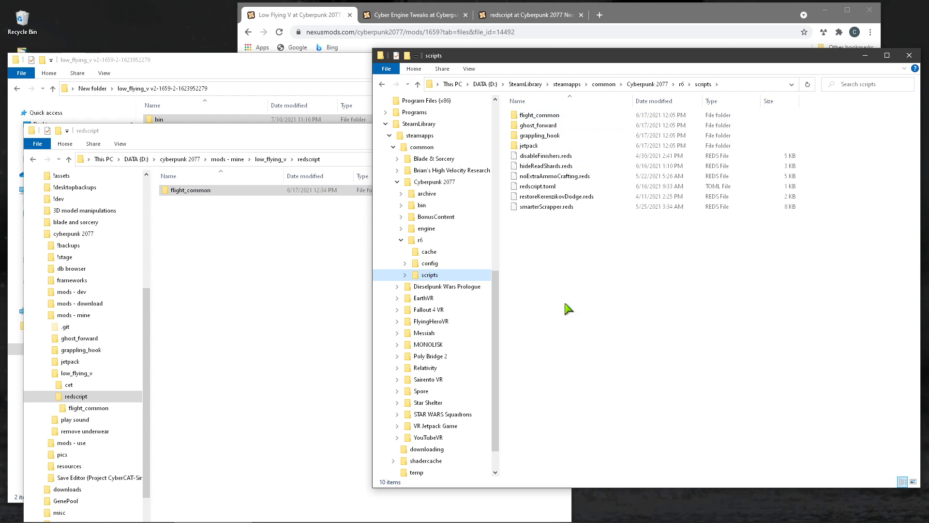
{"action": "mouse_move", "coordinate": [406, 213]}
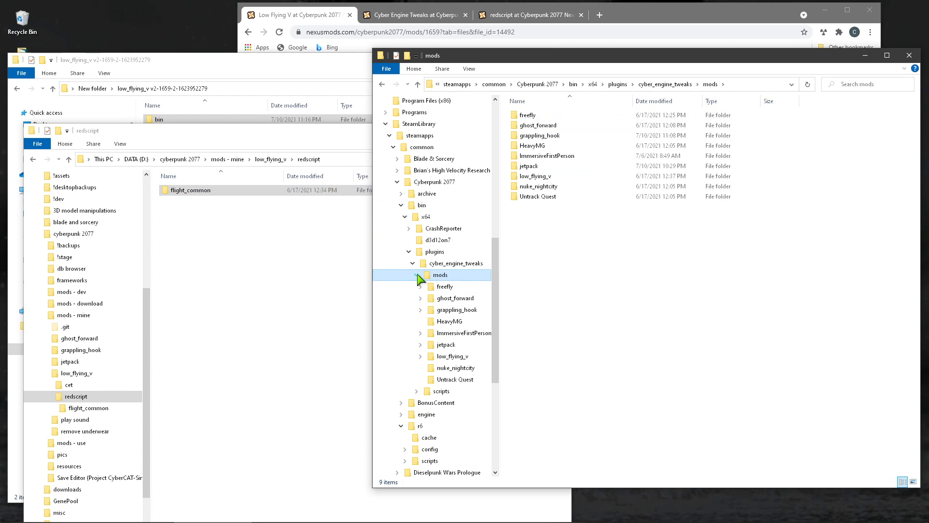
{"action": "left_click", "coordinate": [416, 275]}
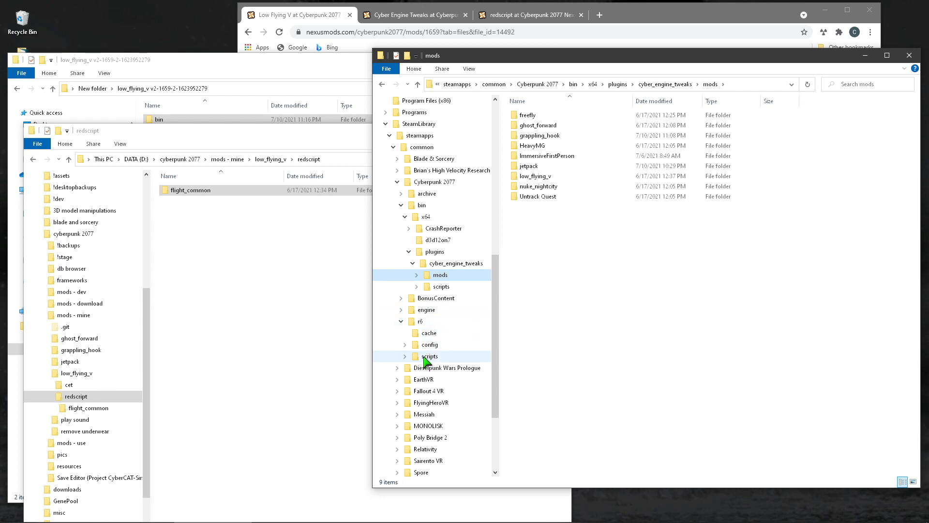
{"action": "left_click", "coordinate": [430, 356]}
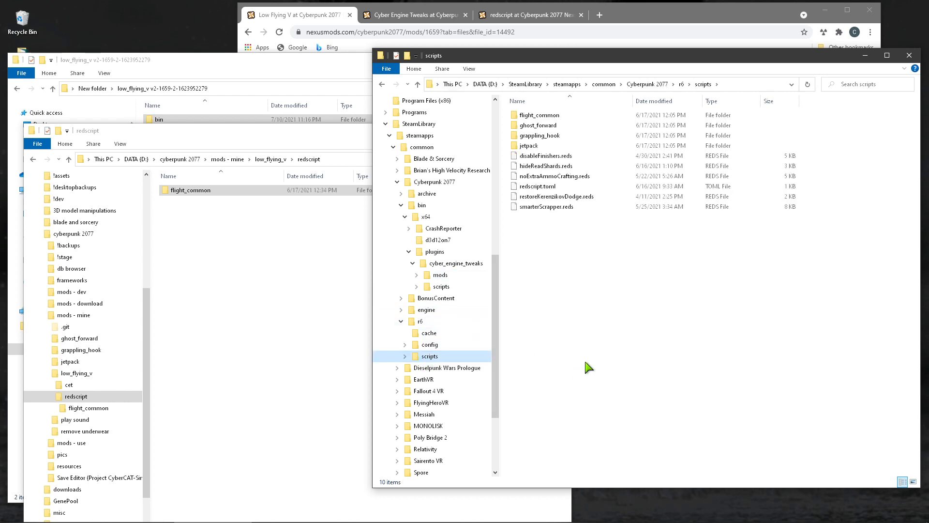
{"action": "mouse_move", "coordinate": [452, 348]}
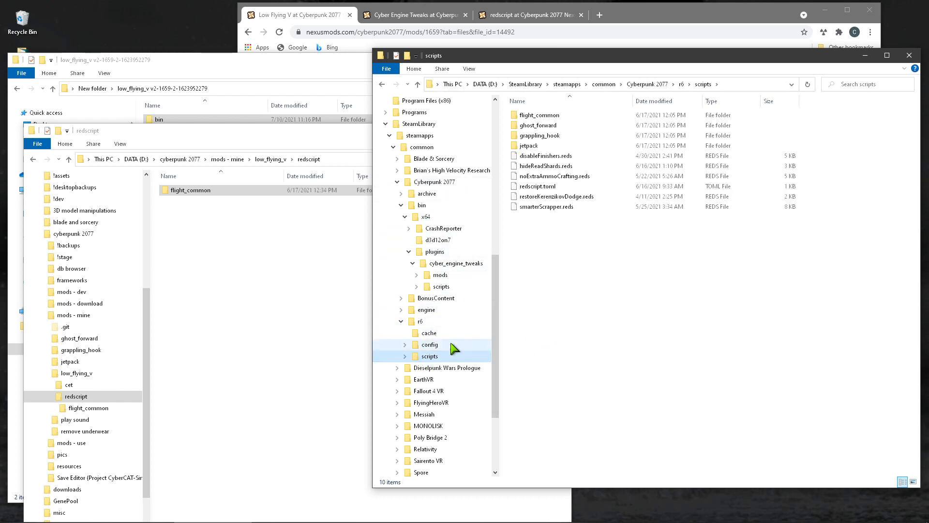